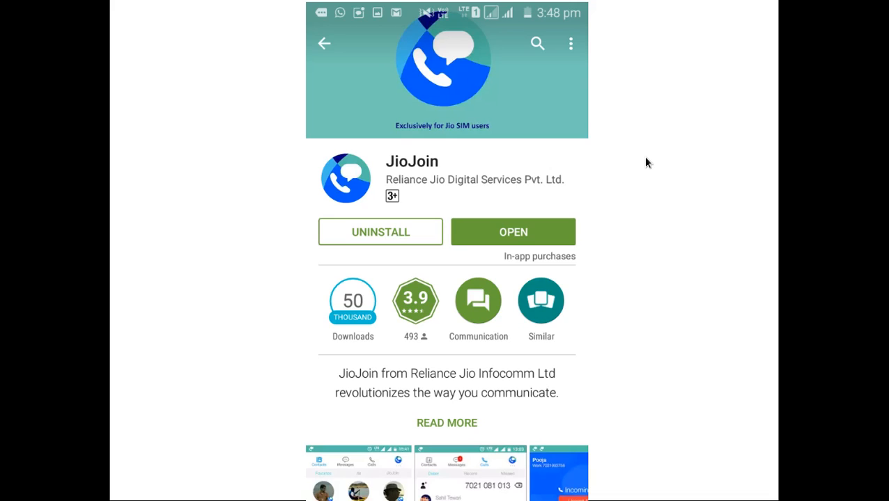
pyautogui.moveTo(578, 296)
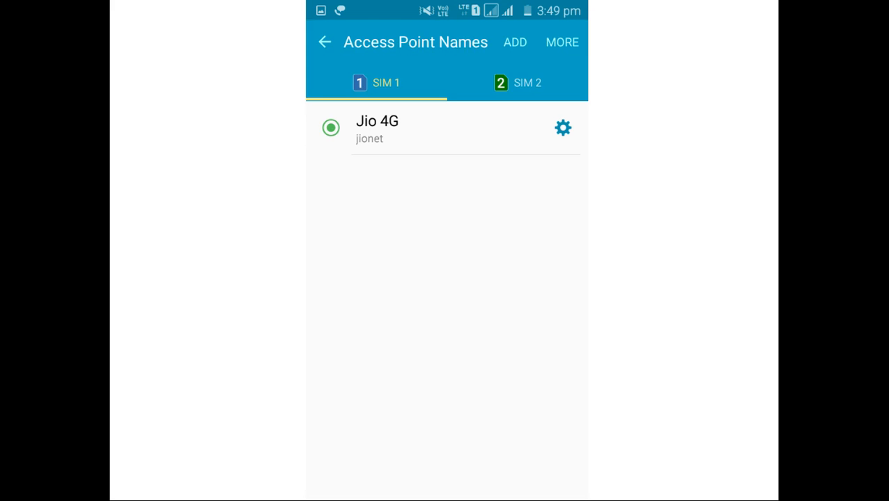
pyautogui.moveTo(388, 146)
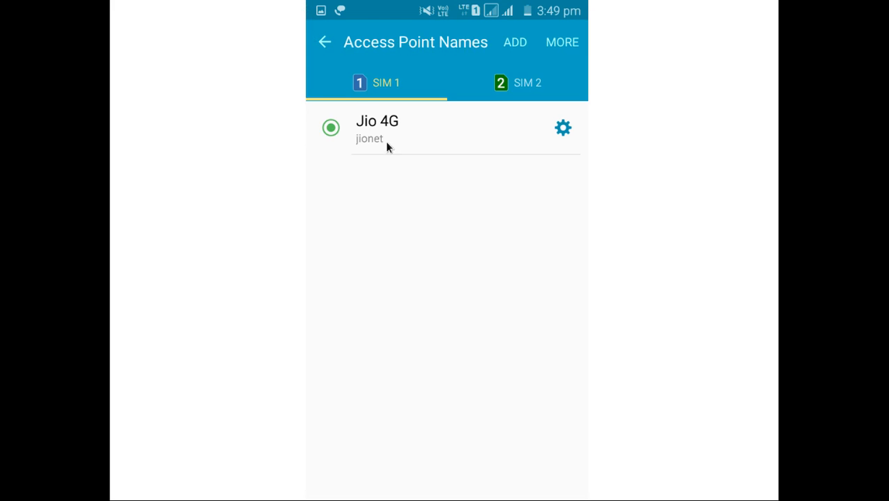
pyautogui.moveTo(402, 108)
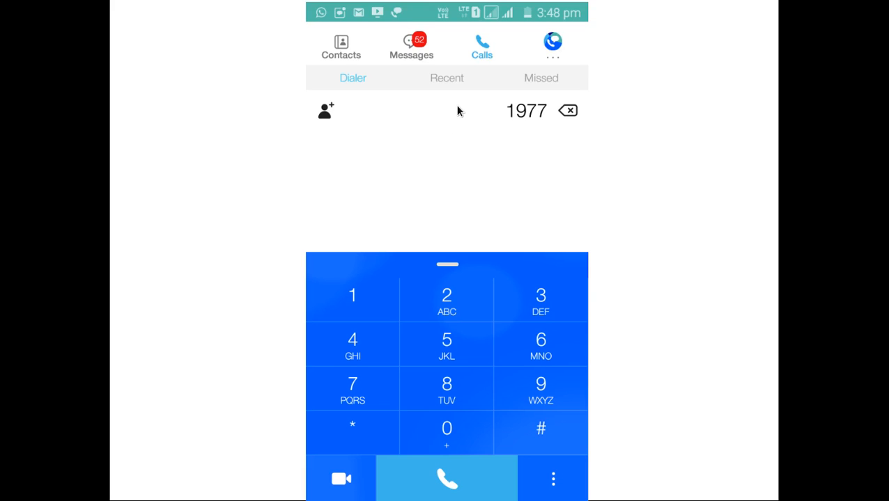
pyautogui.moveTo(521, 122)
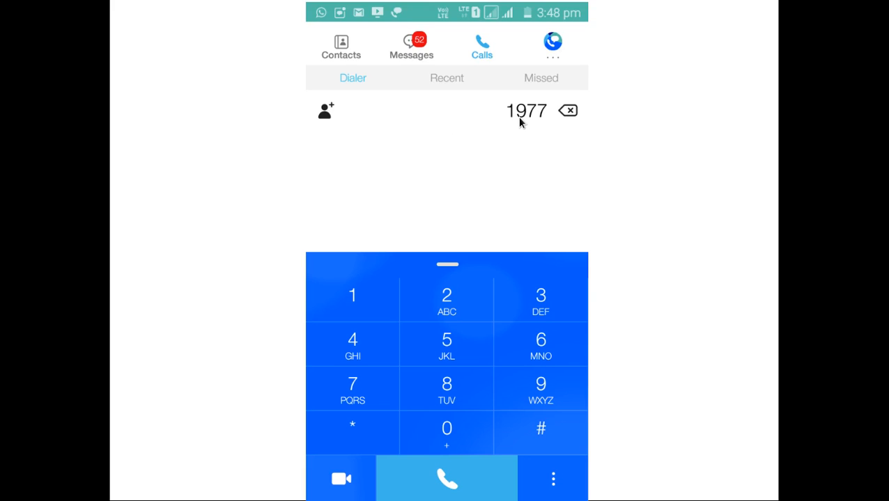
pyautogui.moveTo(556, 132)
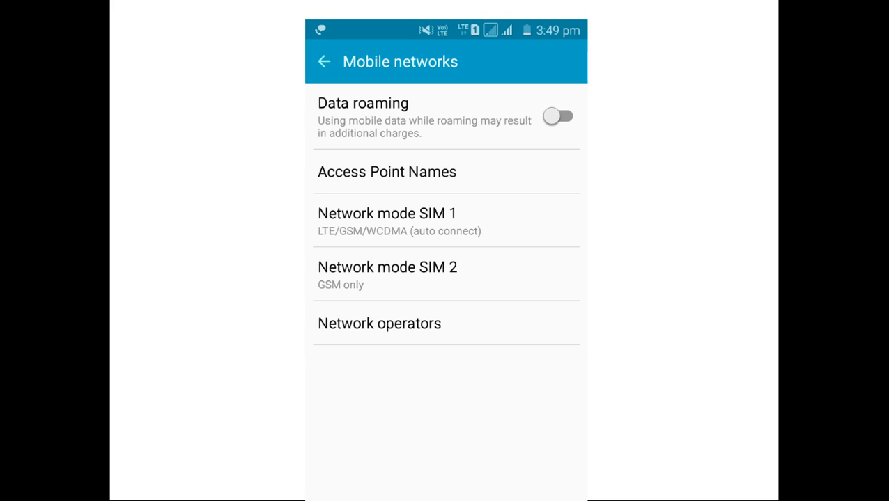
pyautogui.moveTo(445, 101)
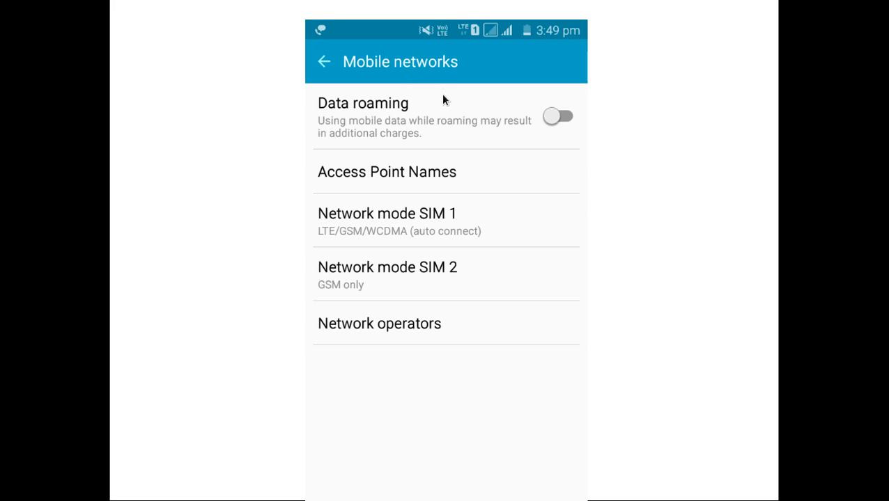
pyautogui.moveTo(471, 190)
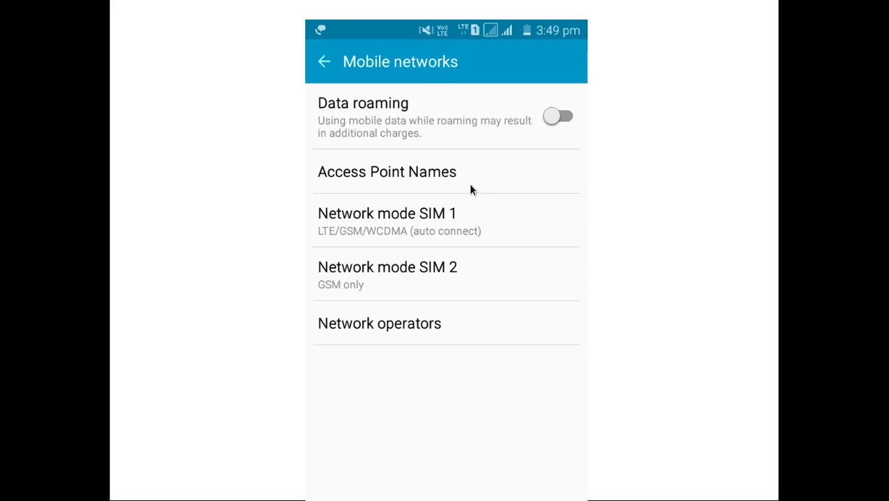
# - Show the SIM 1 Access Point Names list with Jio 4G (jionet) active
pyautogui.click(387, 172)
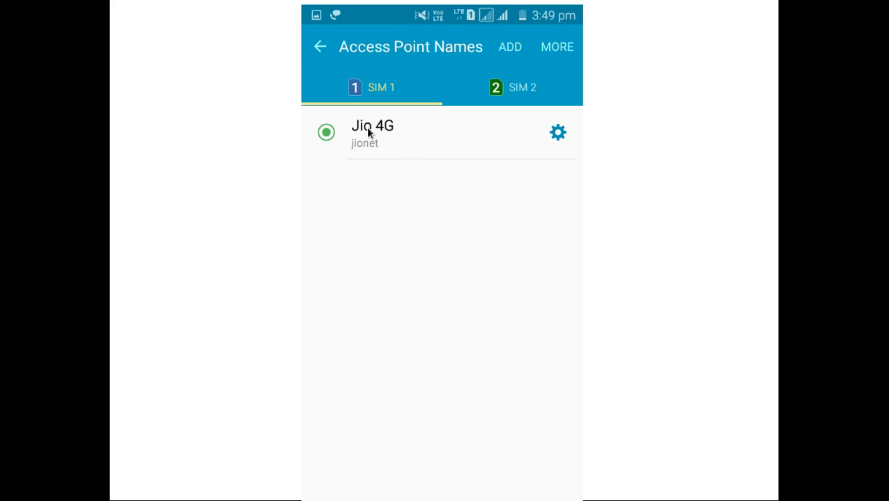
pyautogui.moveTo(362, 146)
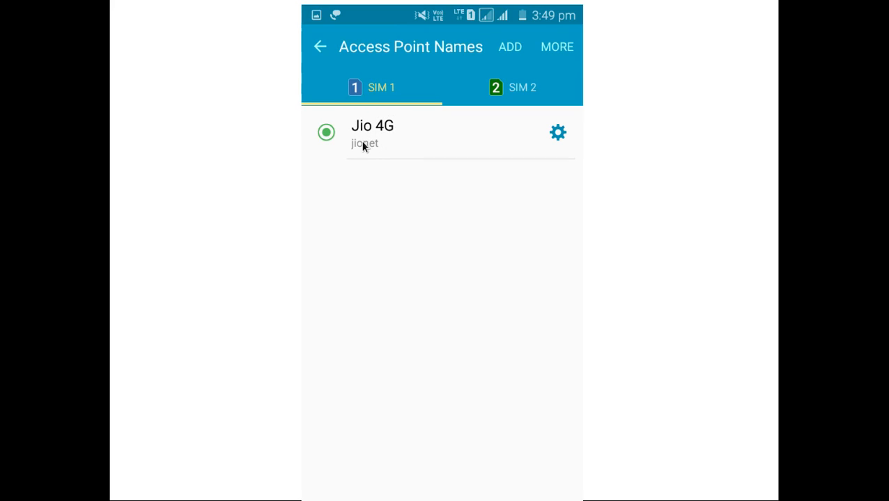
# - Review the Jio 4G access point: APN jionet, MCC 405, MNC 861, IPv4/IPv6
pyautogui.click(372, 132)
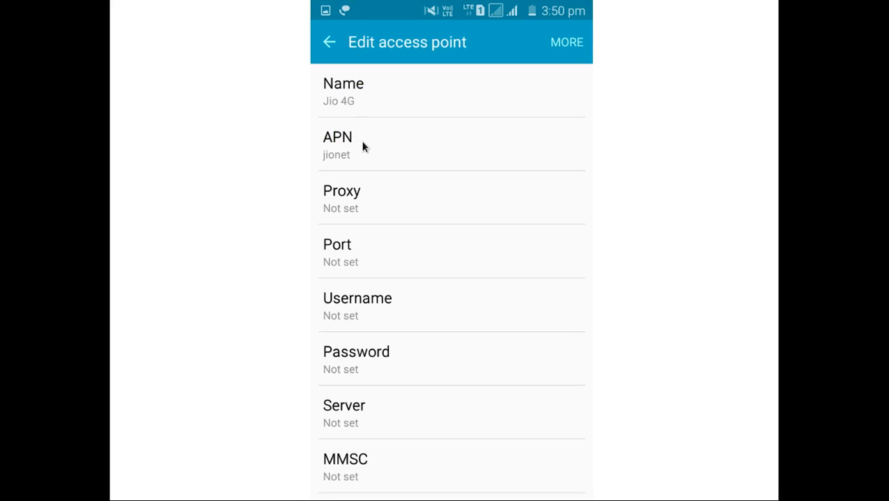
pyautogui.moveTo(401, 63)
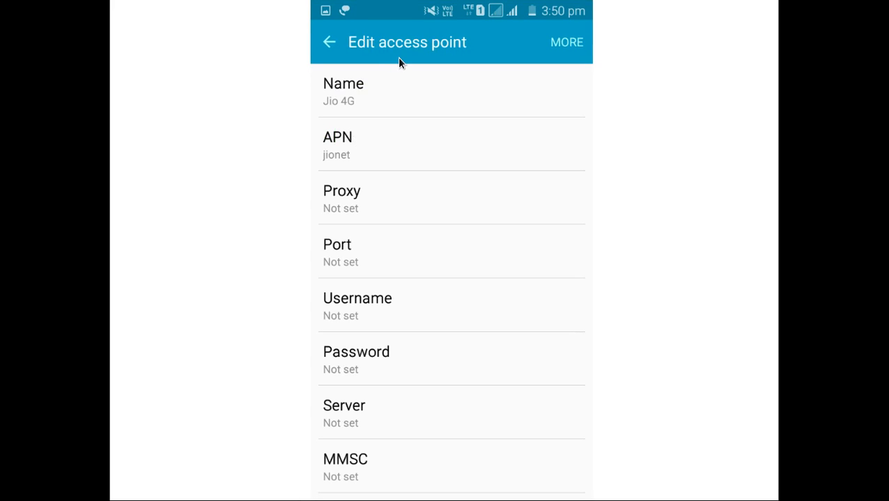
pyautogui.moveTo(341, 111)
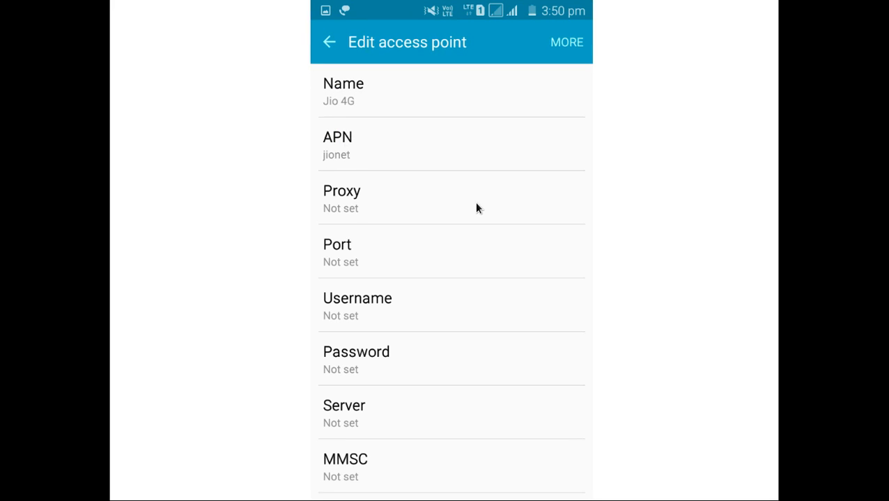
pyautogui.scroll(-3)
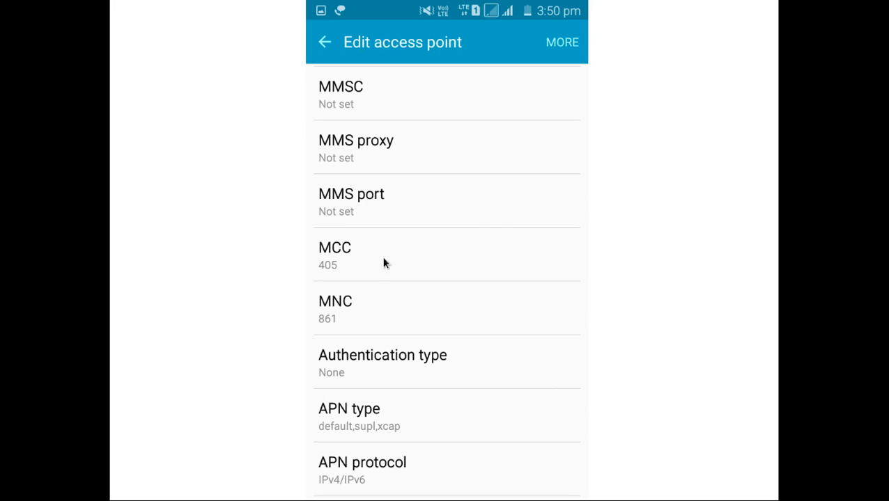
pyautogui.moveTo(336, 263)
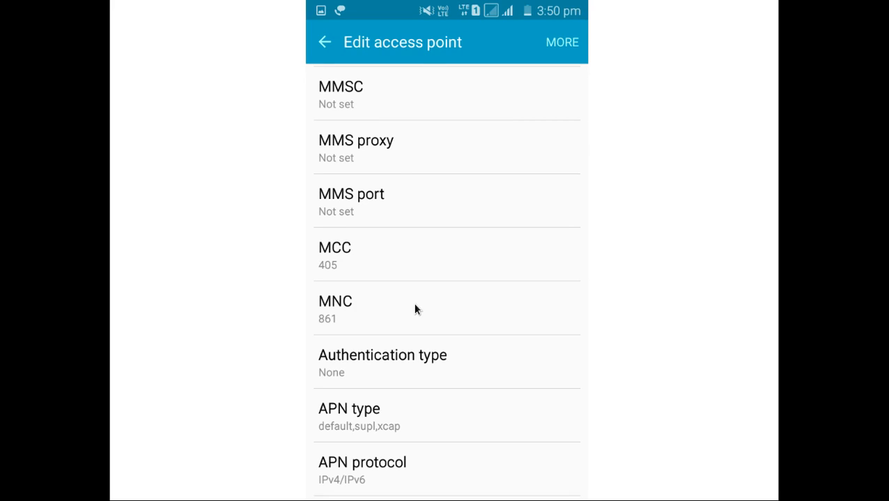
pyautogui.scroll(-3)
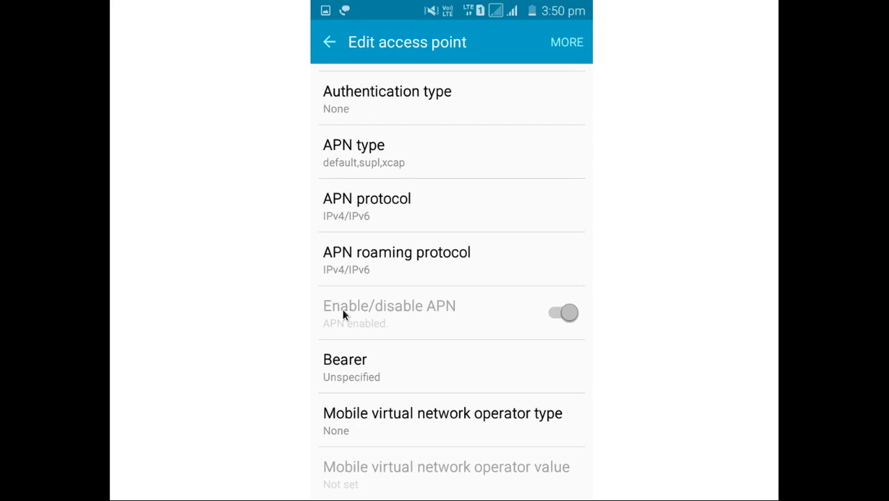
pyautogui.moveTo(336, 327)
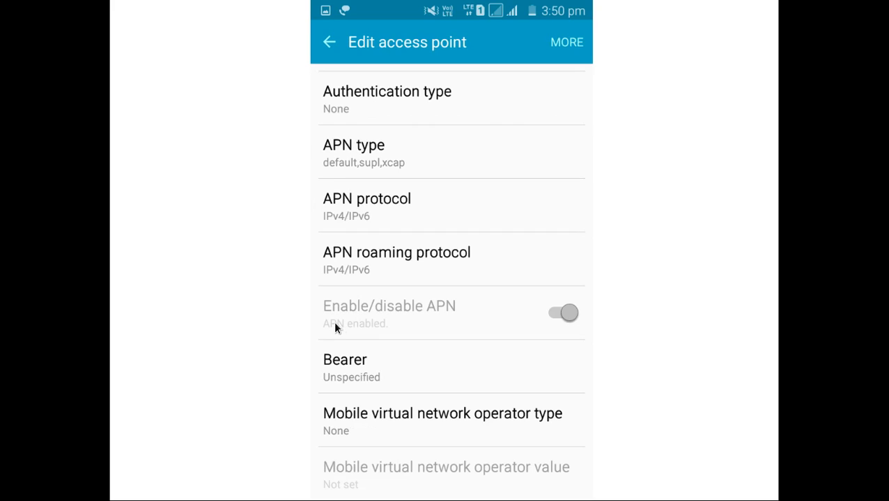